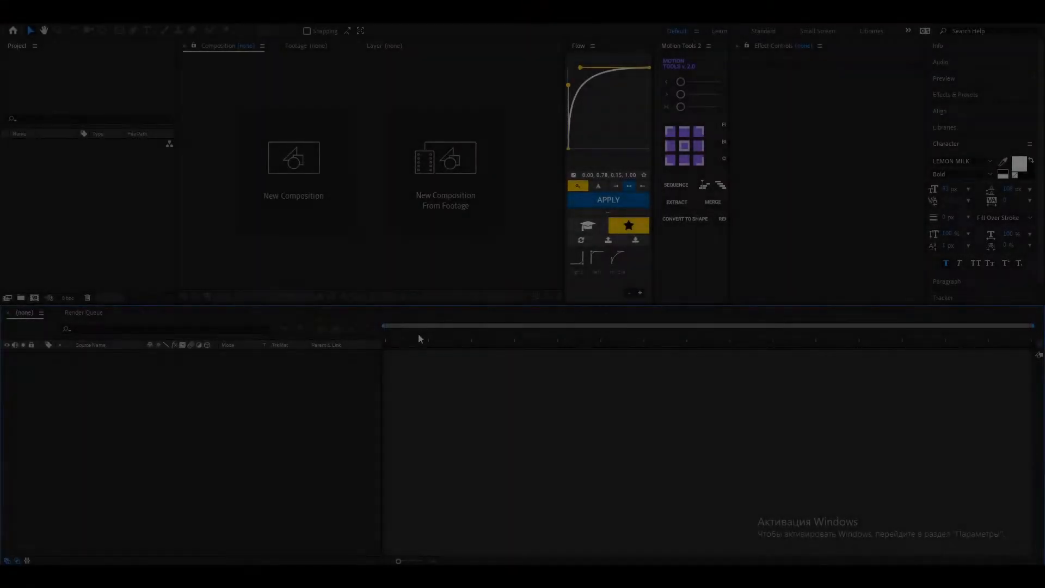
Create a new 1920×1080 composition with default settings.
left_click(293, 158)
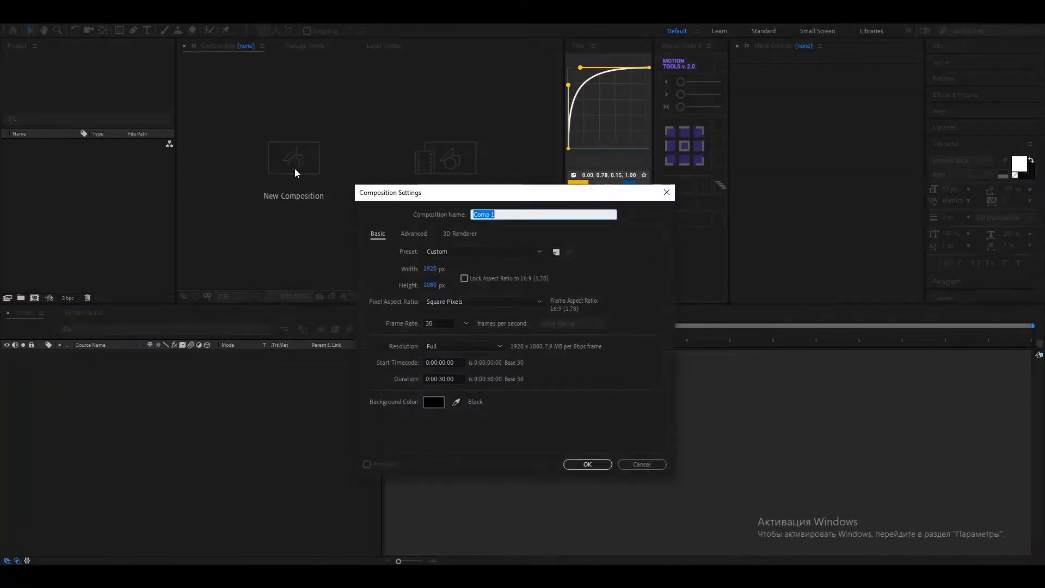
left_click(585, 463)
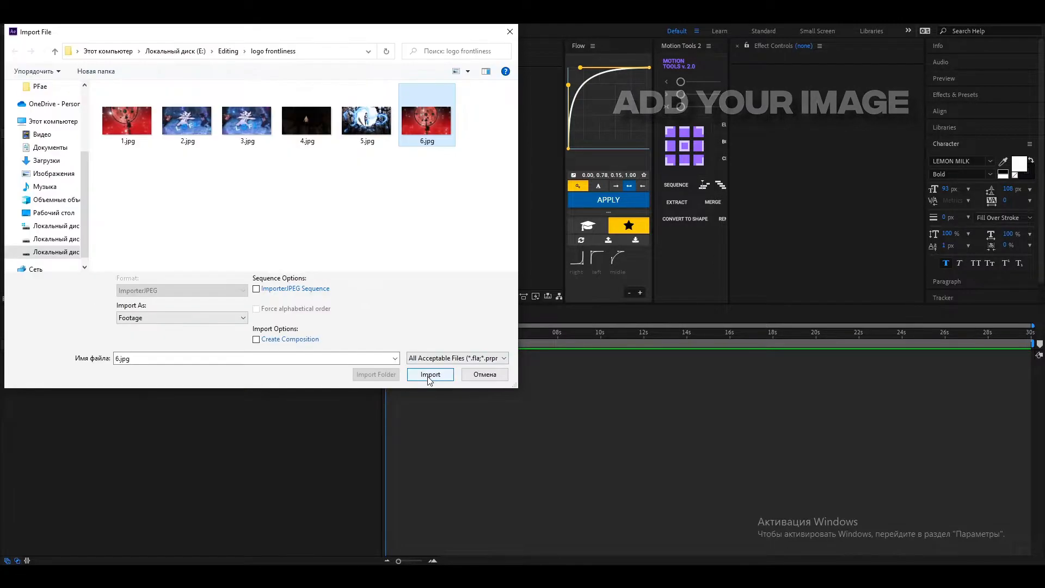
Import the red background image 6.jpg into Comp 1.
left_click(430, 374)
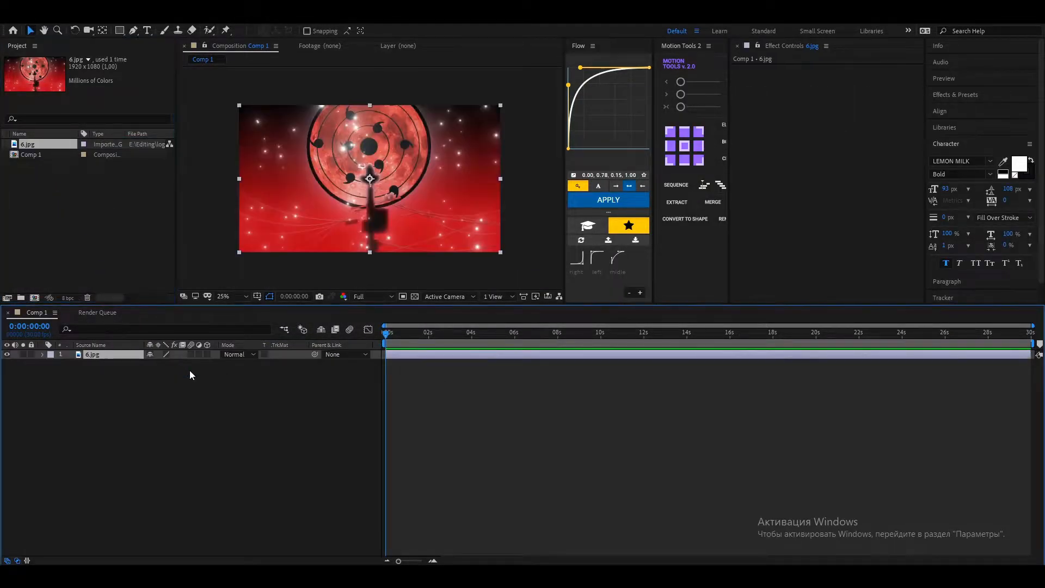
left_click(147, 30)
type("y")
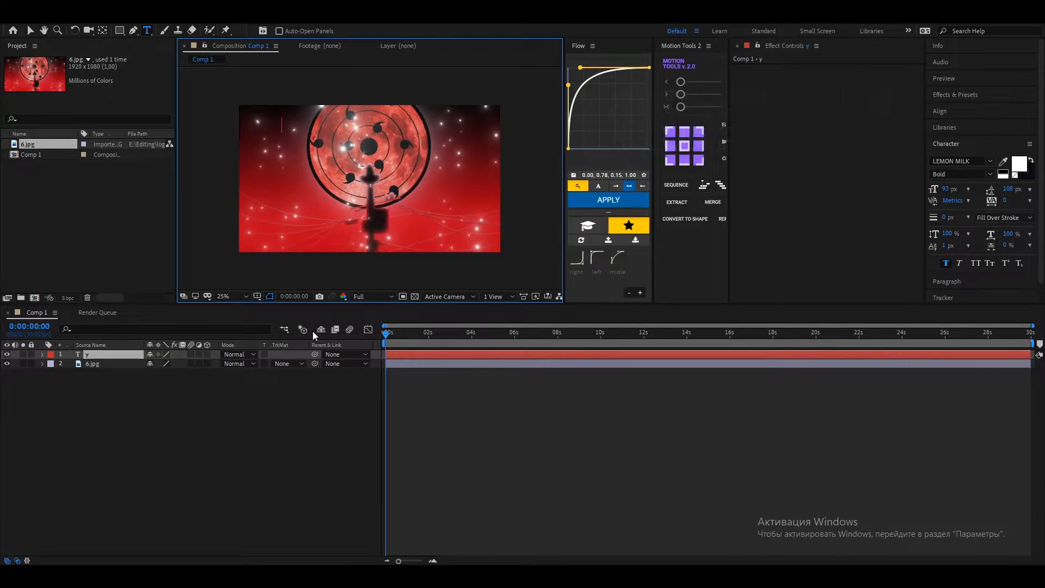
Type the title 'YOUR TEXT' over the red background at 270% scale.
type("YOUR")
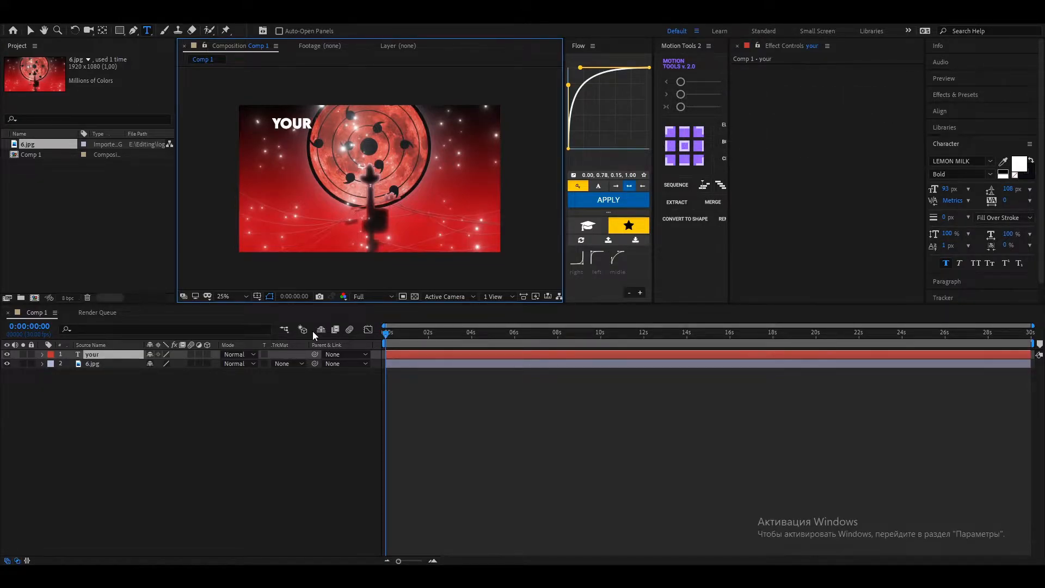
type("TEXT")
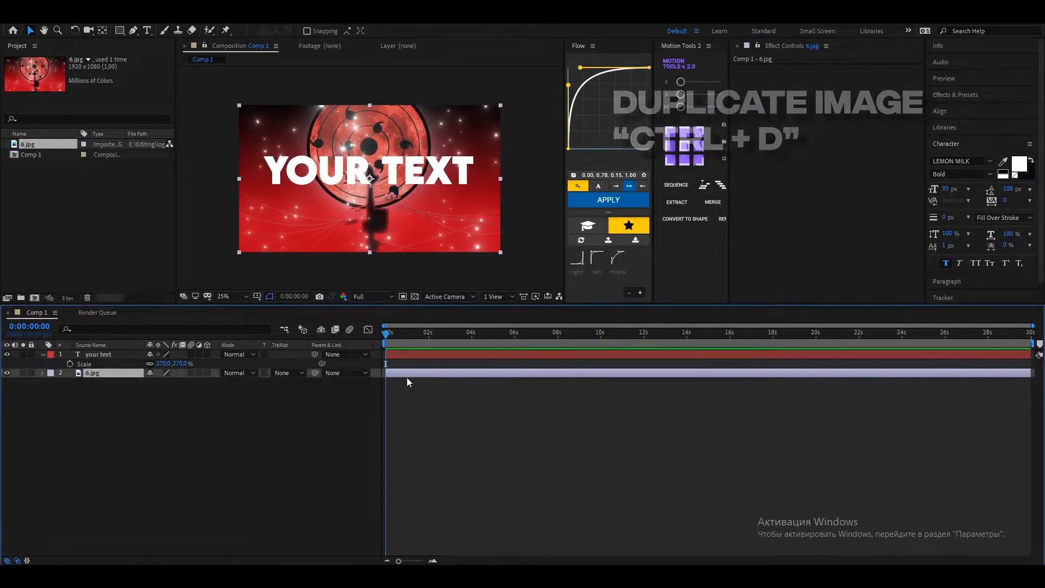
Duplicate 6.jpg as a 'mask' layer and trace the central figure.
key("ctrl+d")
type("mask")
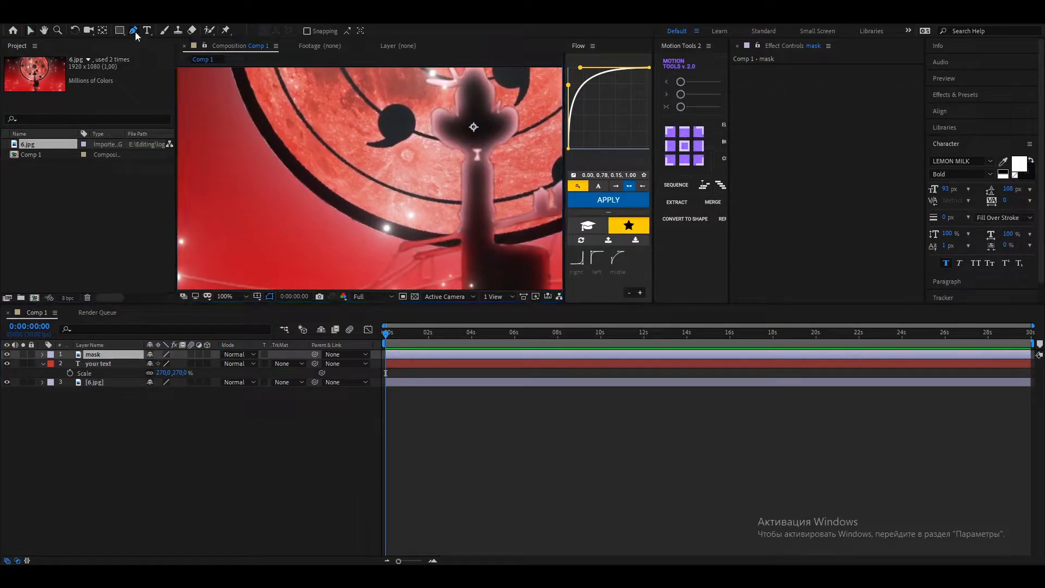
left_click(133, 30)
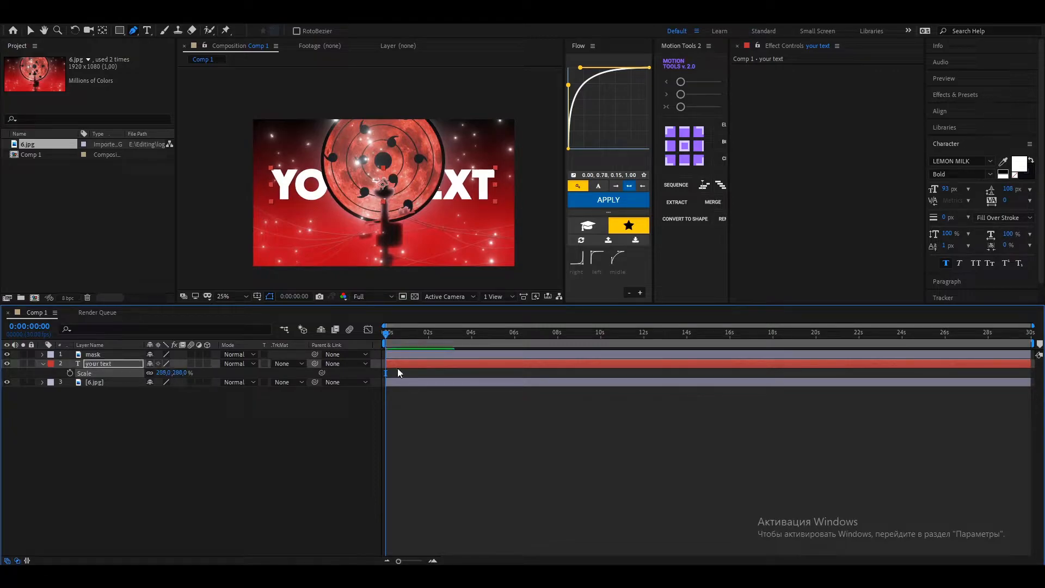
Apply the Warp effect to YOUR TEXT with Bend set to -15.
type("war")
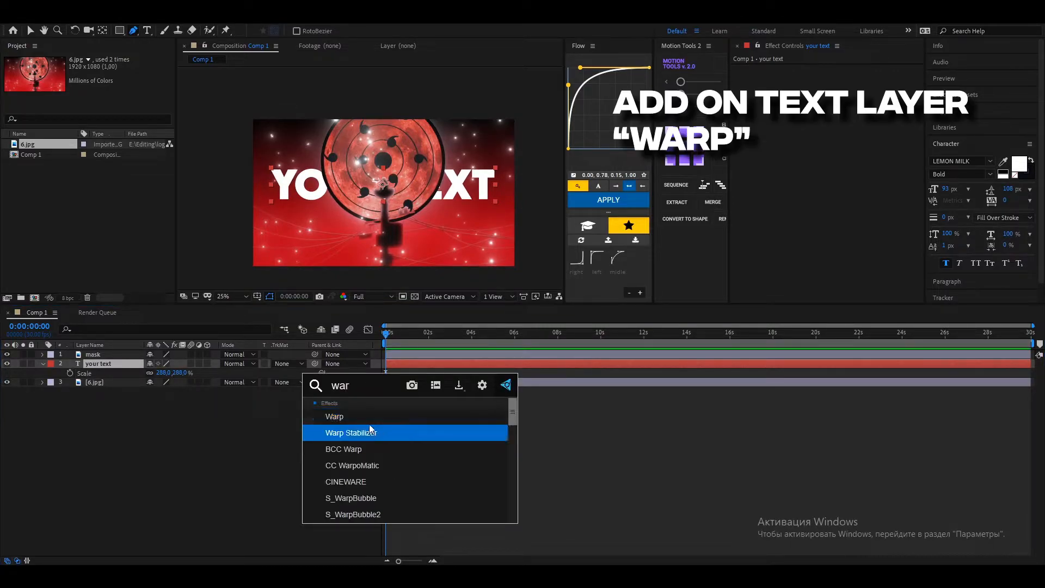
double_click(333, 416)
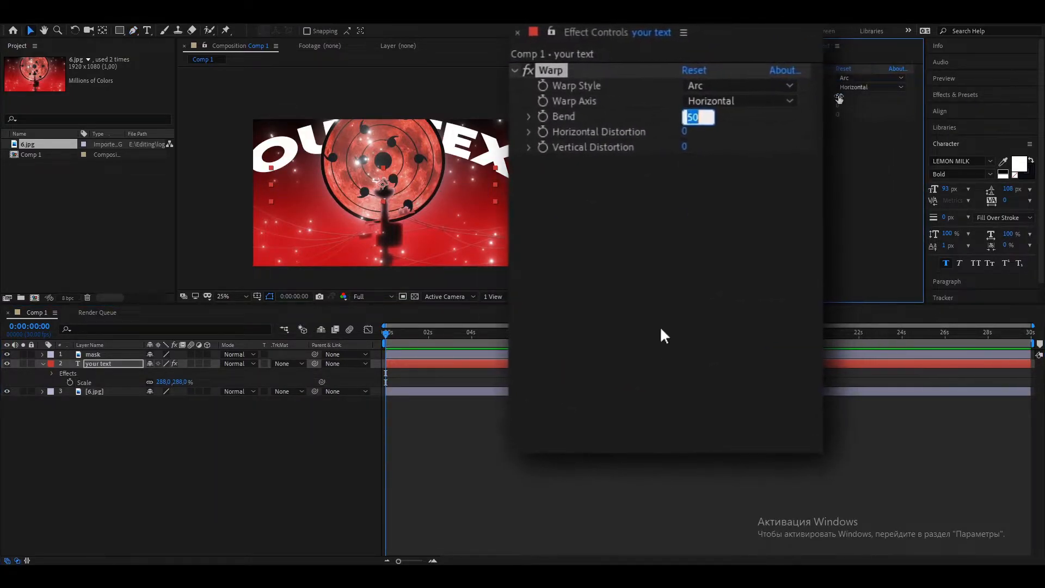
type("-15")
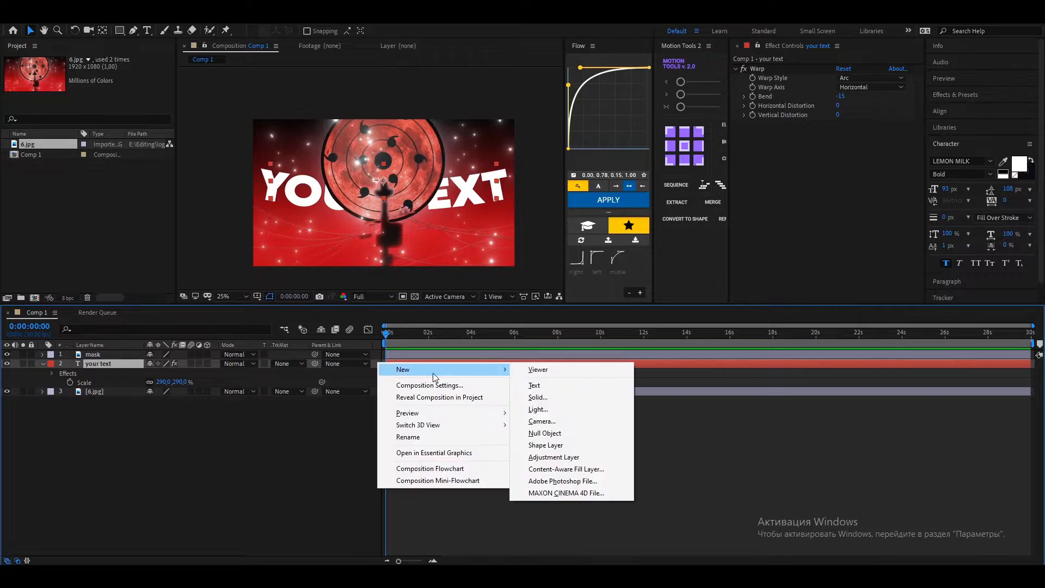
mouse_move(541, 420)
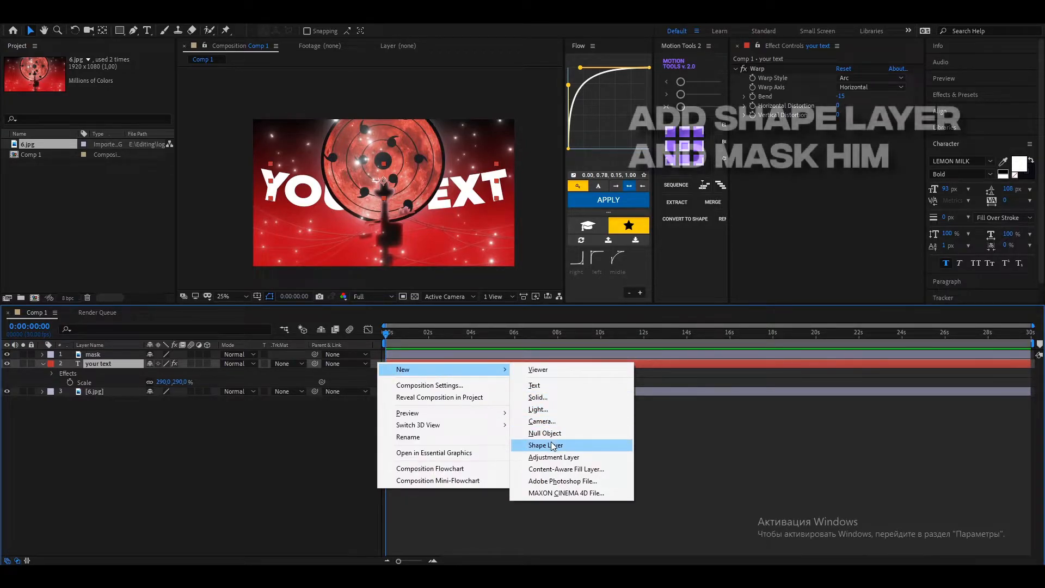
Add Shape Layer 1 and draw a horizontal line beneath YOUR TEXT.
left_click(545, 445)
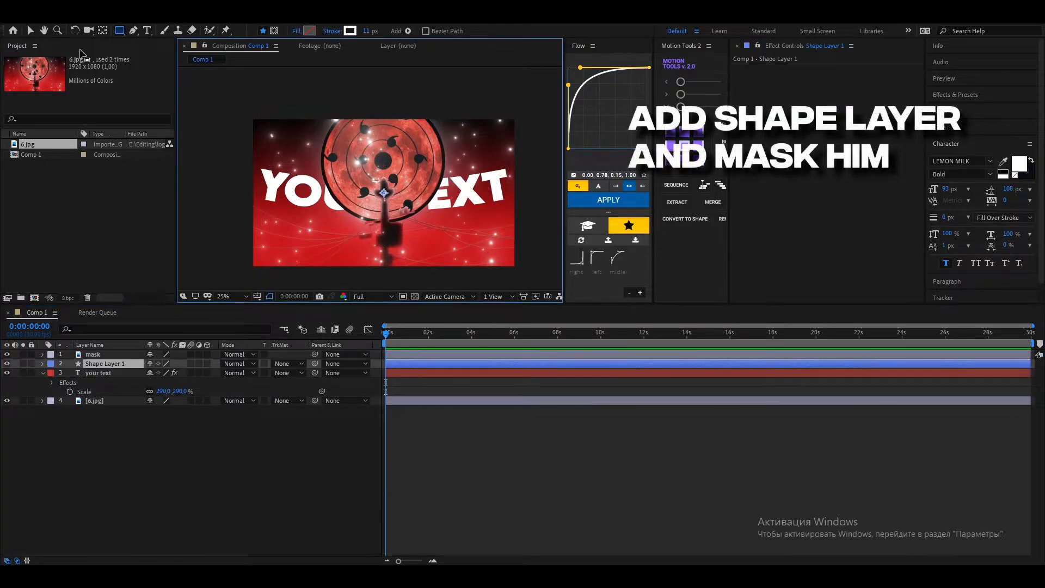
left_click(270, 296)
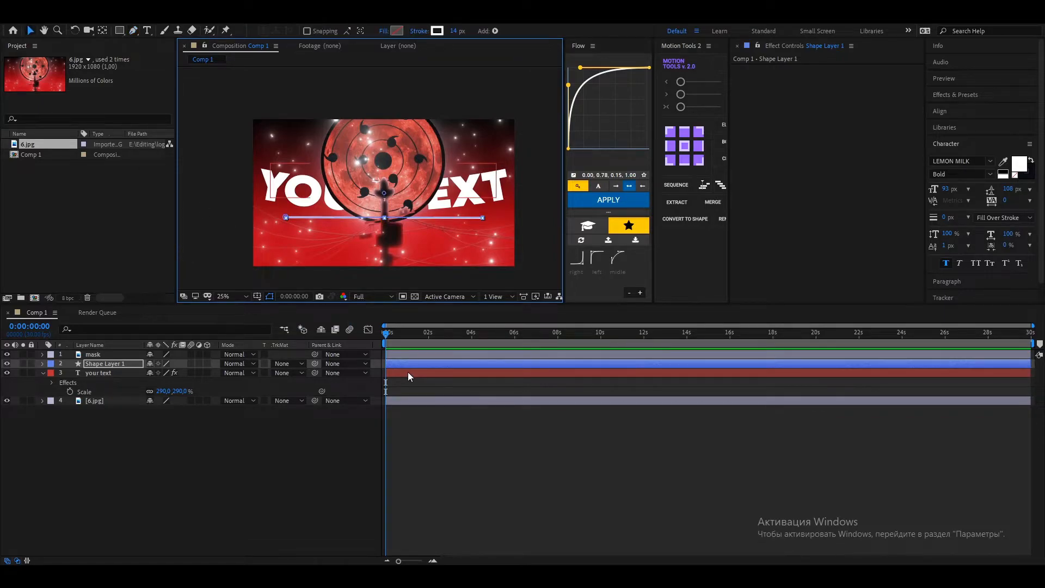
Apply S_DropShadow to YOUR TEXT with opacity 1.2 and blur 30.
type("s")
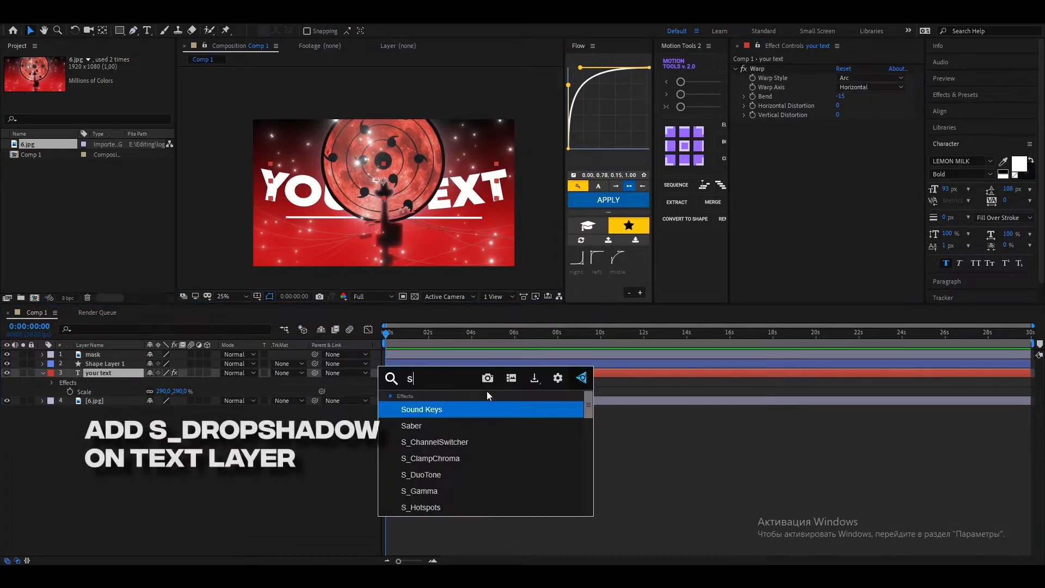
type("_drop")
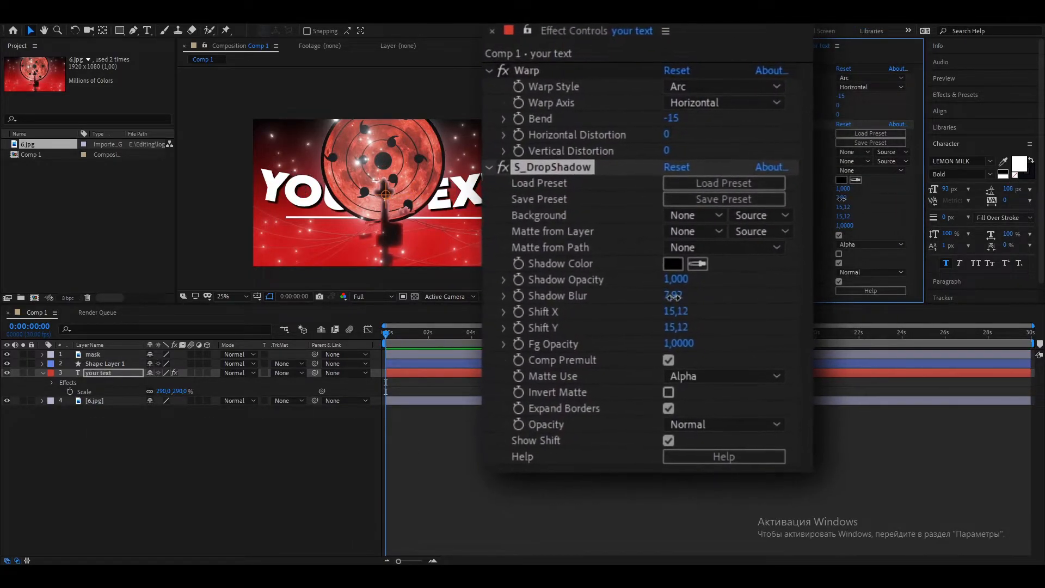
left_click_drag(669, 295, 673, 296)
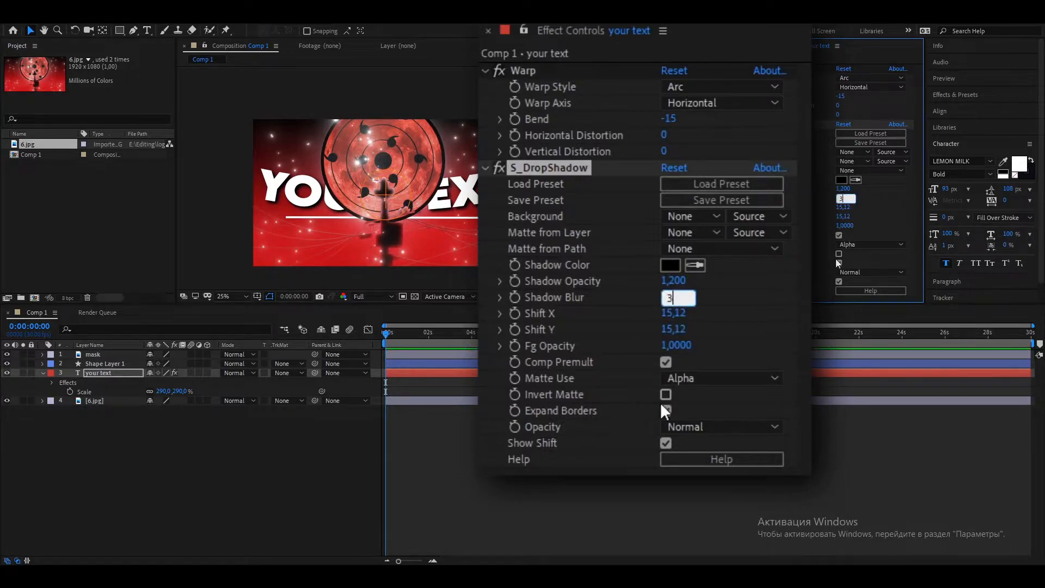
type("30")
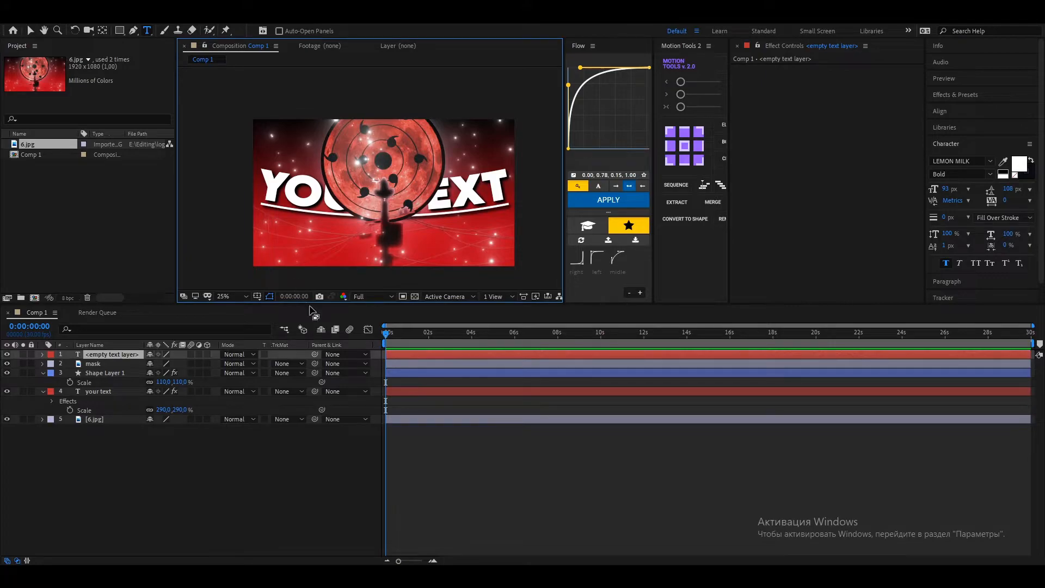
Add 'YOUR NICKNAME' text at 60% and copy the big text's effects.
type("your n")
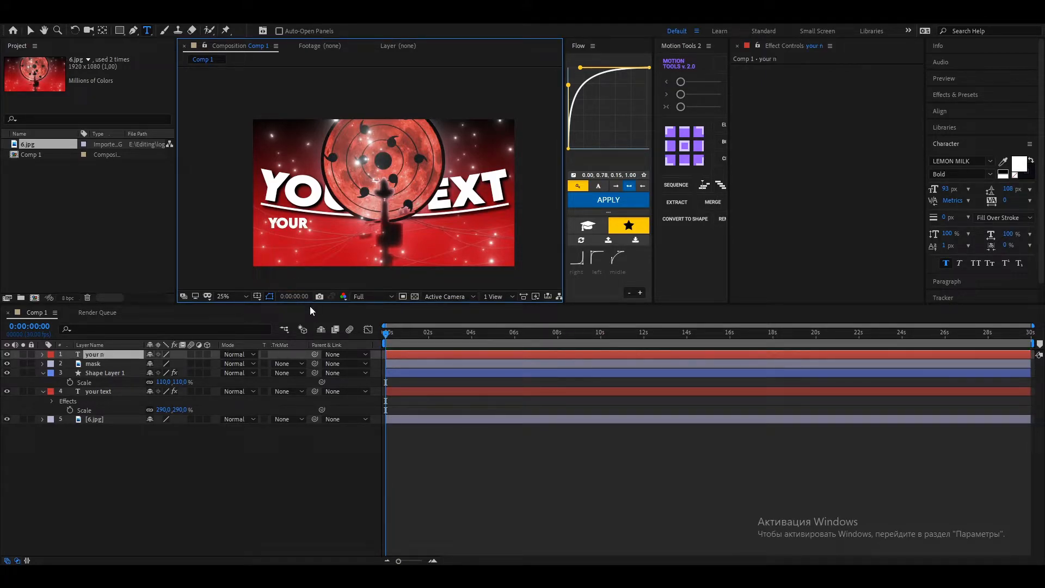
type("NICKNAME")
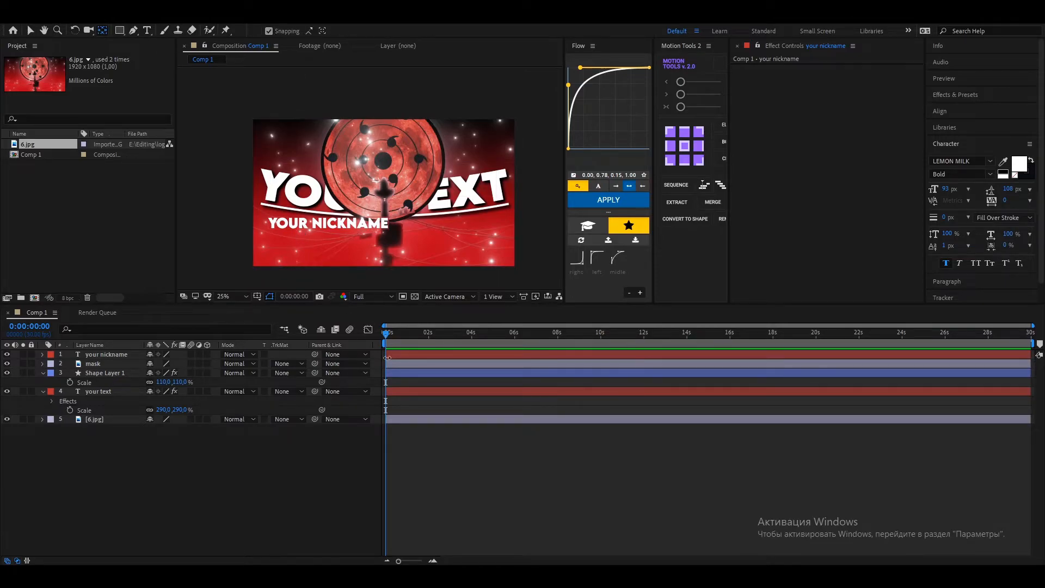
left_click(107, 353)
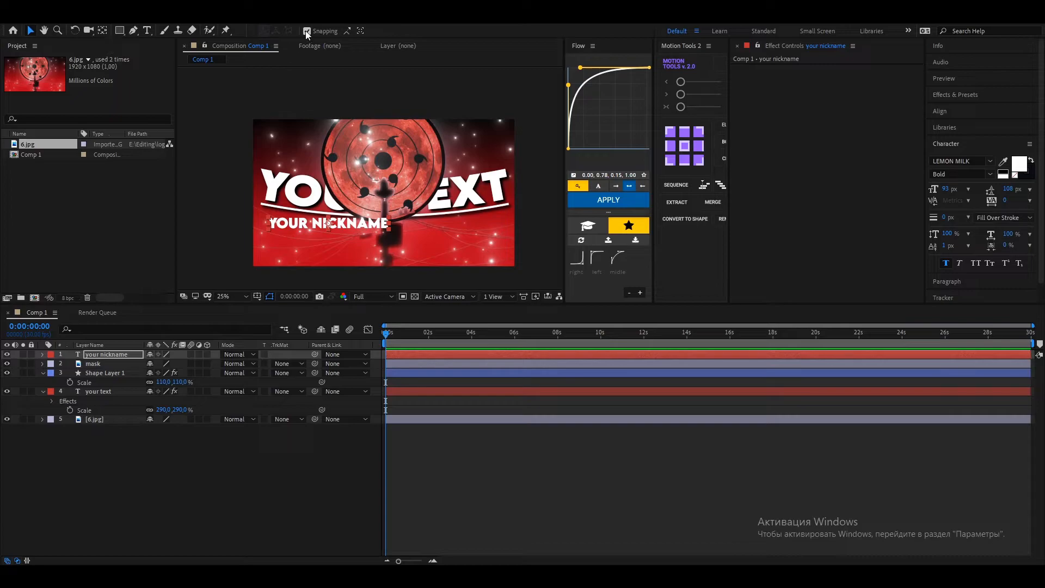
mouse_move(411, 388)
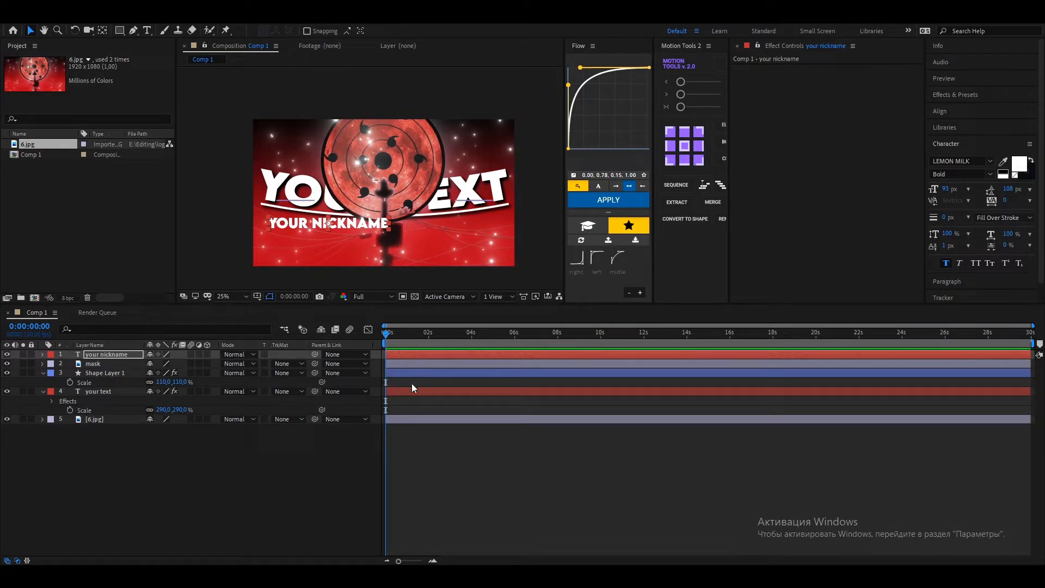
left_click(98, 391)
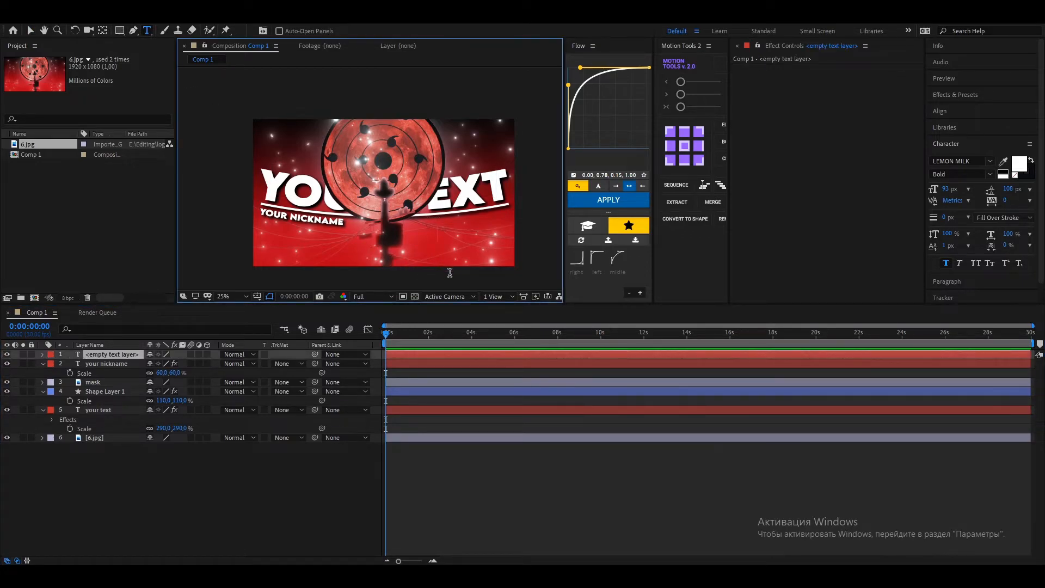
Type 'TY FOR WATCHING' and place it at the lower right.
type("ty for watching")
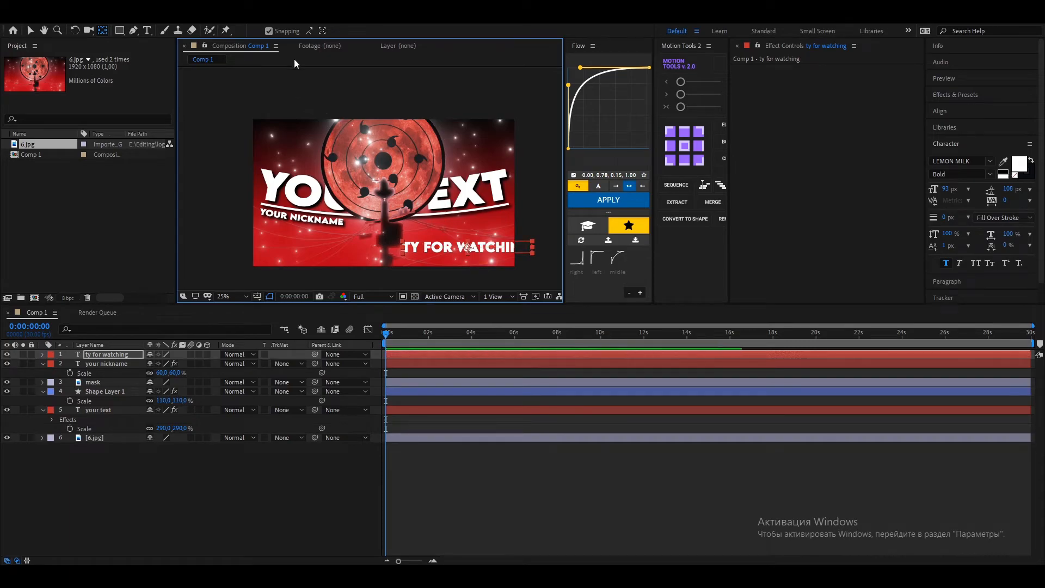
left_click(107, 364)
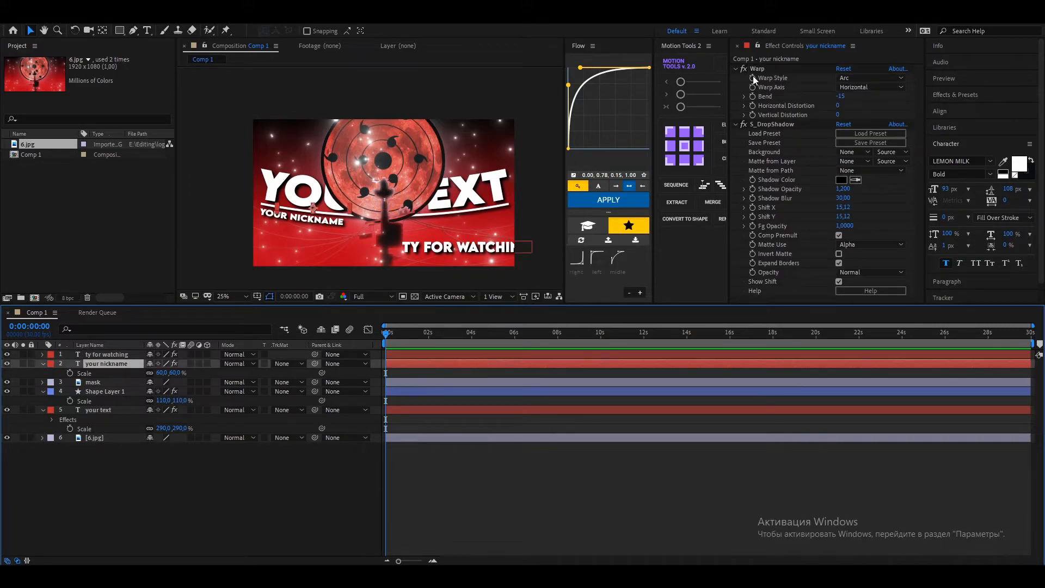
Paste the nickname's Warp and S_DropShadow onto TY FOR WATCHING and reorder layers.
left_click(107, 354)
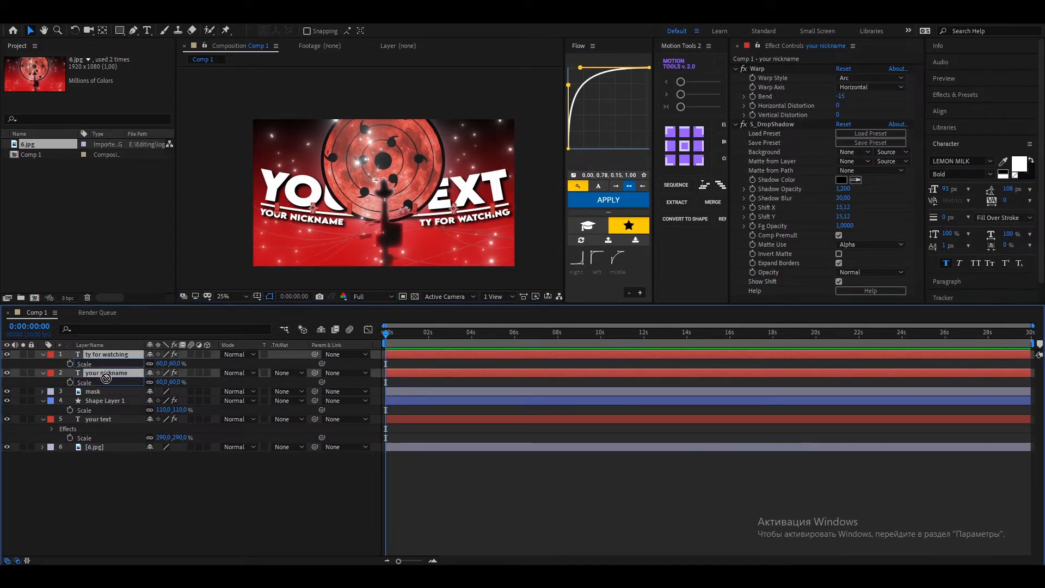
left_click(104, 401)
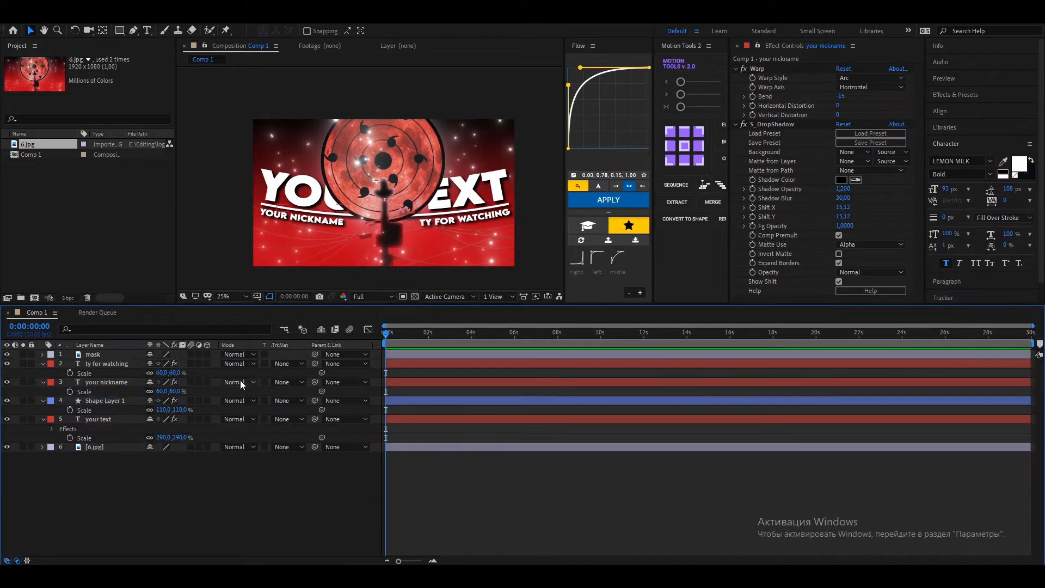
left_click(107, 363)
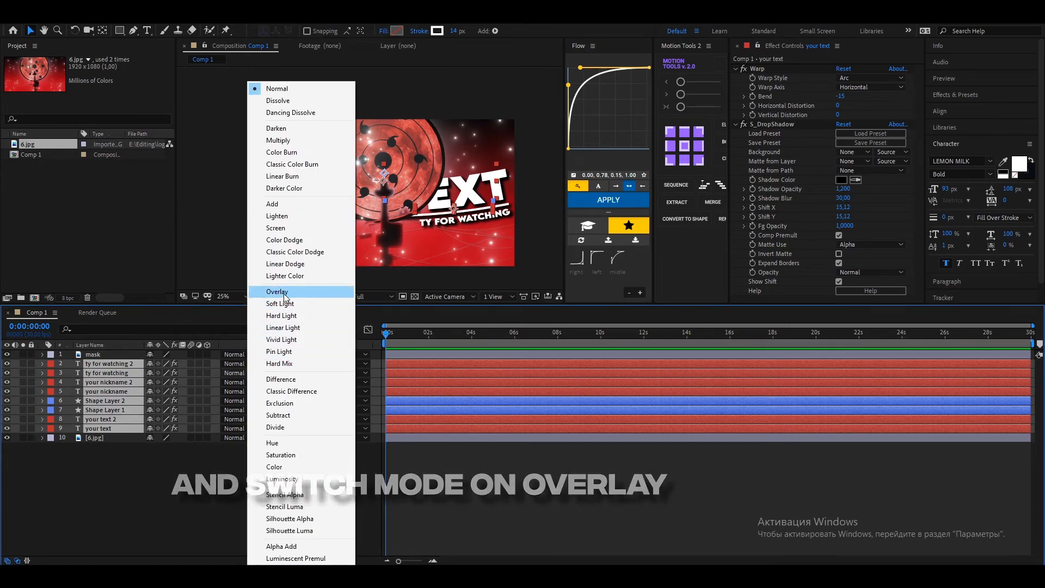
Set the duplicated text and line layers' blending mode to Overlay.
left_click(277, 292)
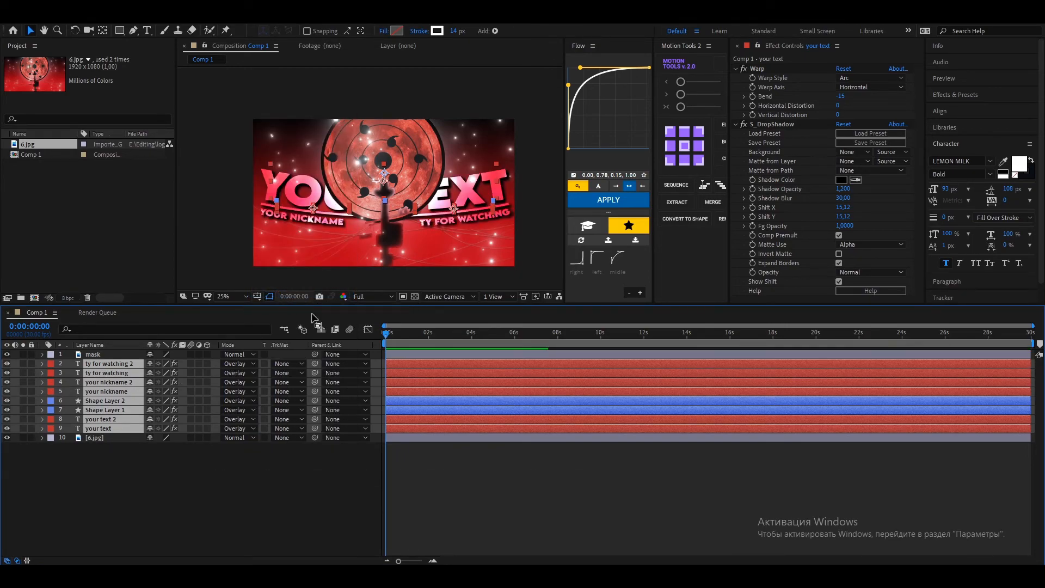